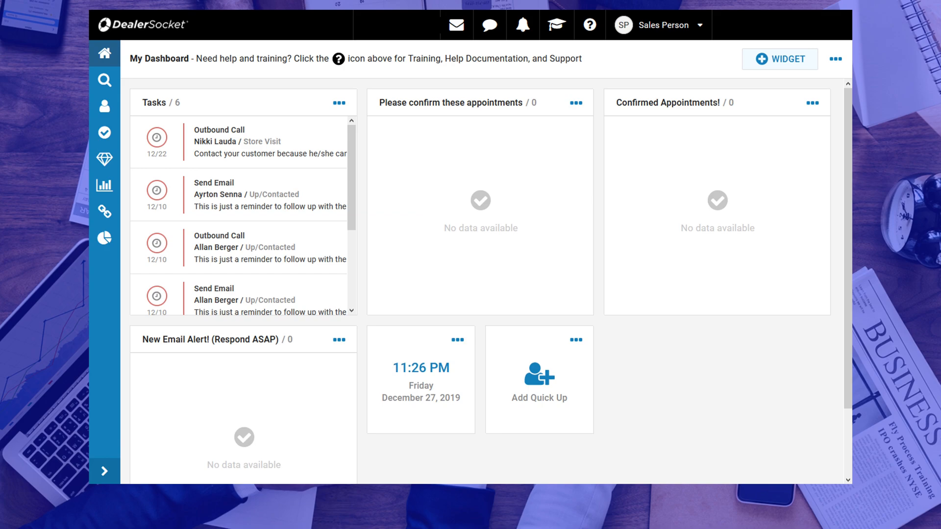
# Open Ayrton Senna's sales opportunity (Opp ID 44429) from the dashboard Tasks widget.
pyautogui.click(218, 194)
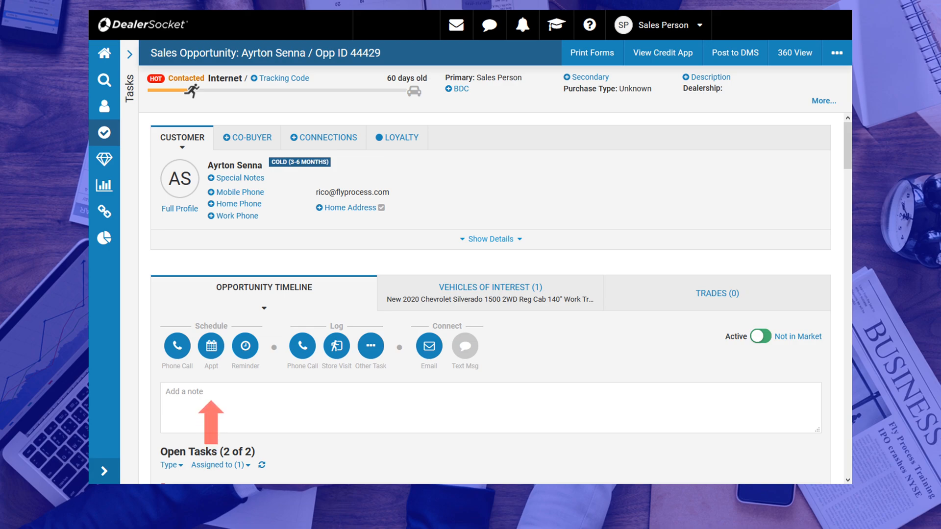
pyautogui.click(211, 346)
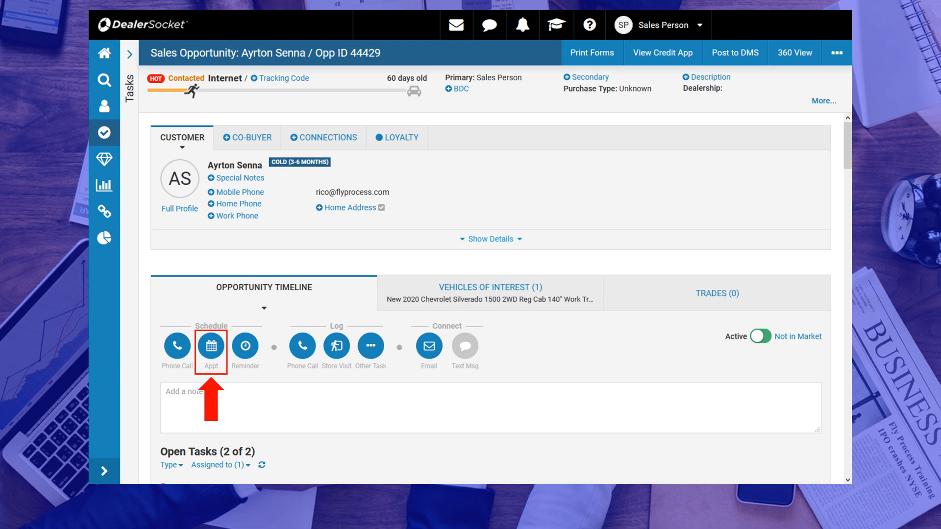
# Set up a new appointment for 12/30/2019 at 10:00 AM.
pyautogui.click(210, 347)
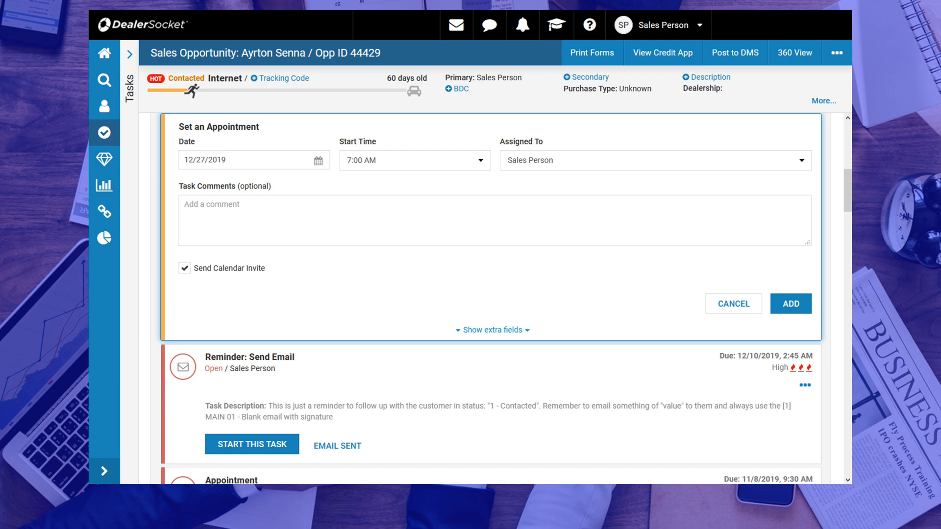
pyautogui.click(253, 160)
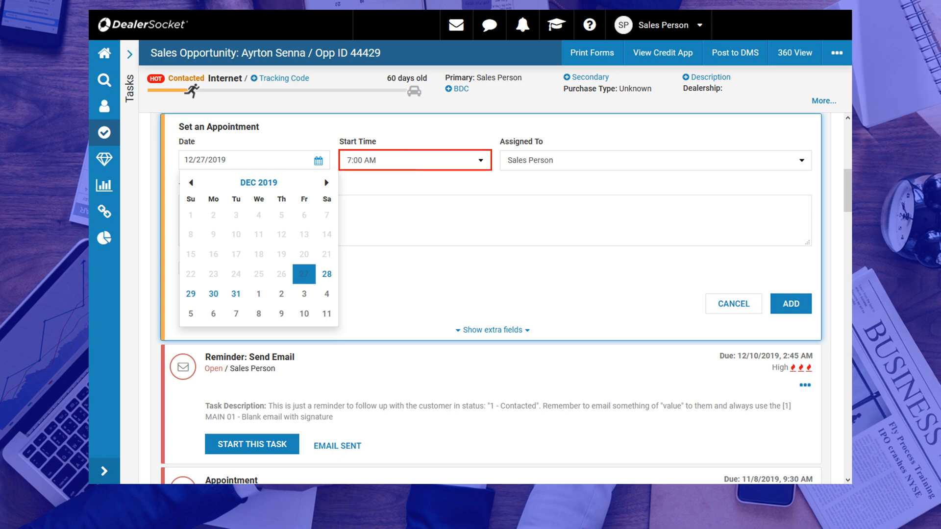
pyautogui.click(414, 160)
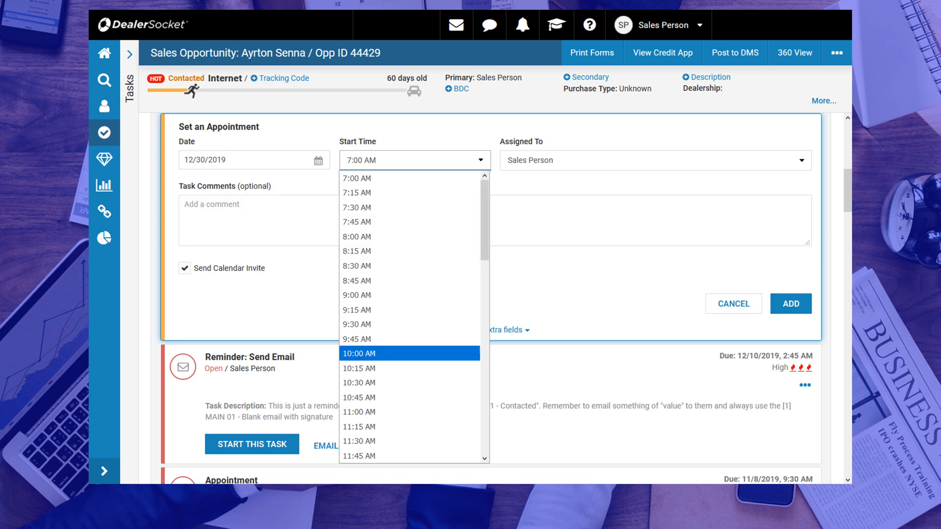
pyautogui.click(654, 160)
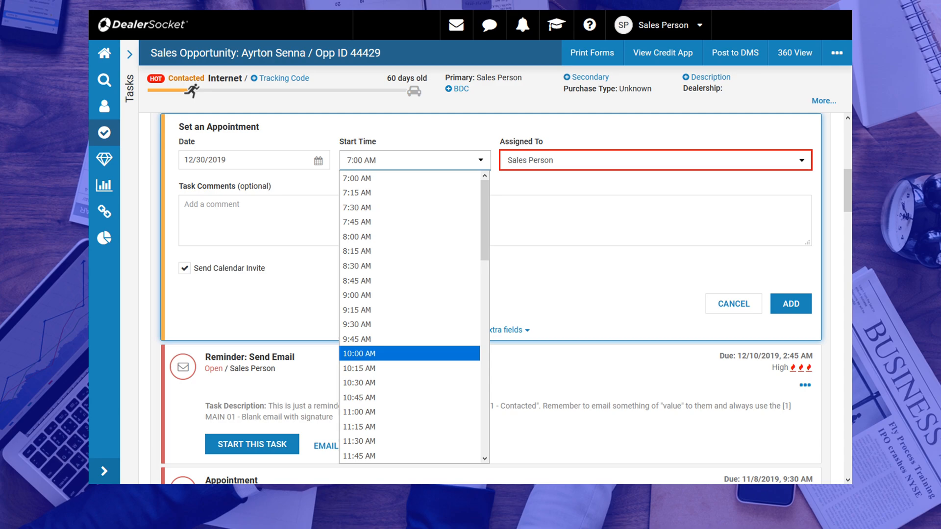
pyautogui.click(359, 353)
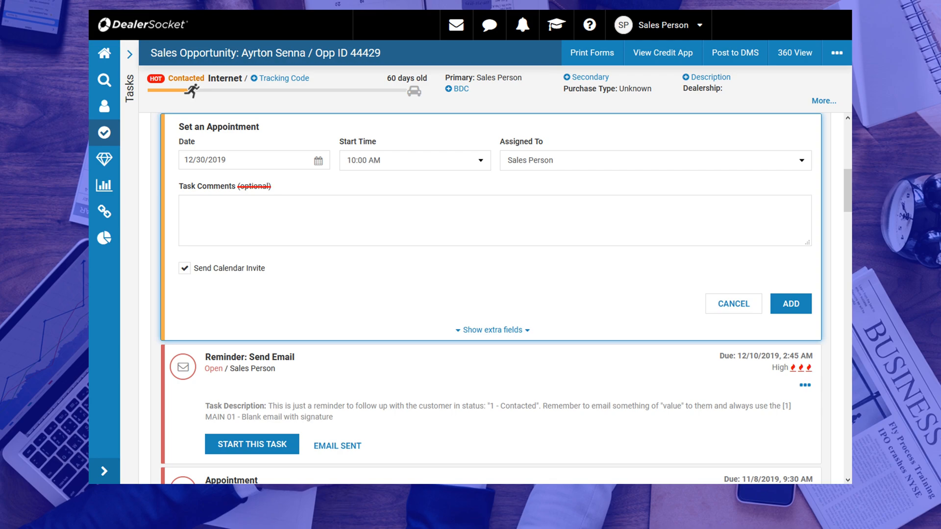
# Comment that Ayrton will test drive a new 2020 Chevy Silverado after the Ram 1500 and F150.
pyautogui.write('Ayrton is coming to test drive a new 2020 Chevy Silverado. Has already driven the Ram 1500 and Ford F150.')
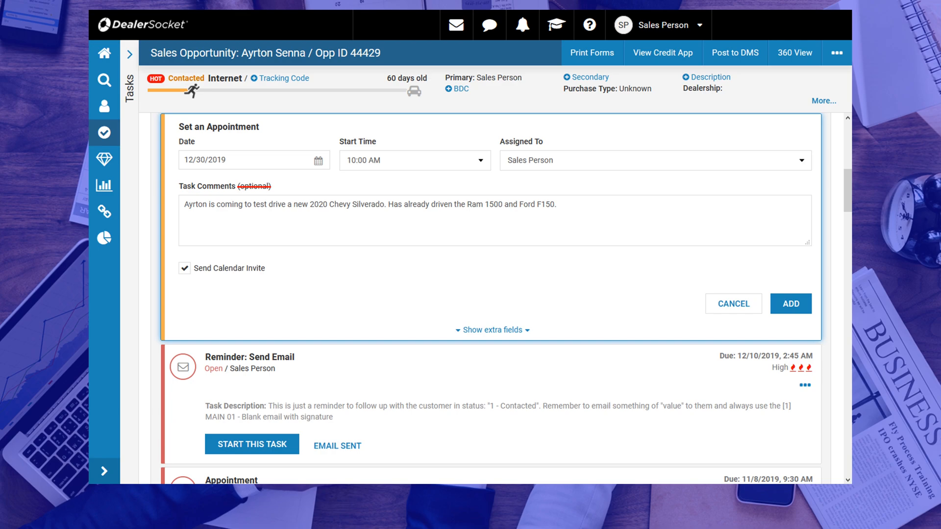
pyautogui.click(184, 268)
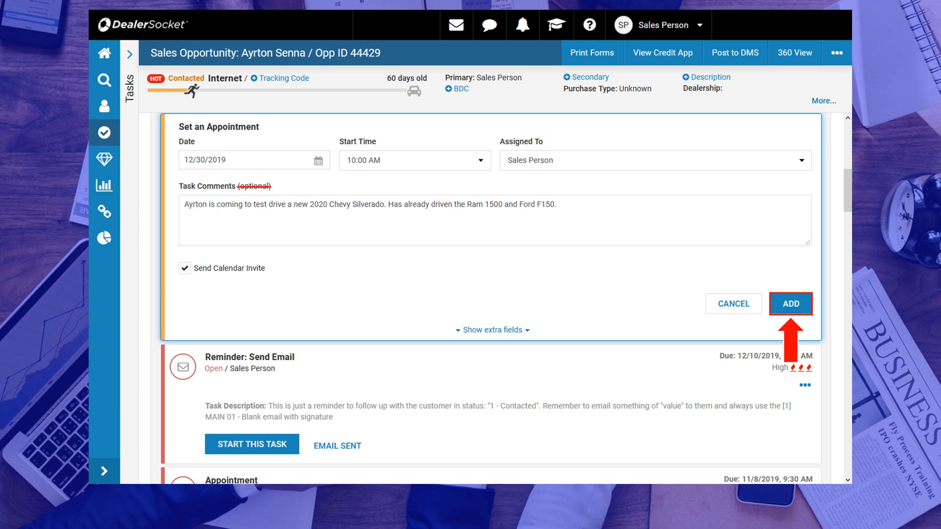
# Add Ayrton Senna's 12/30 test-drive appointment.
pyautogui.click(791, 304)
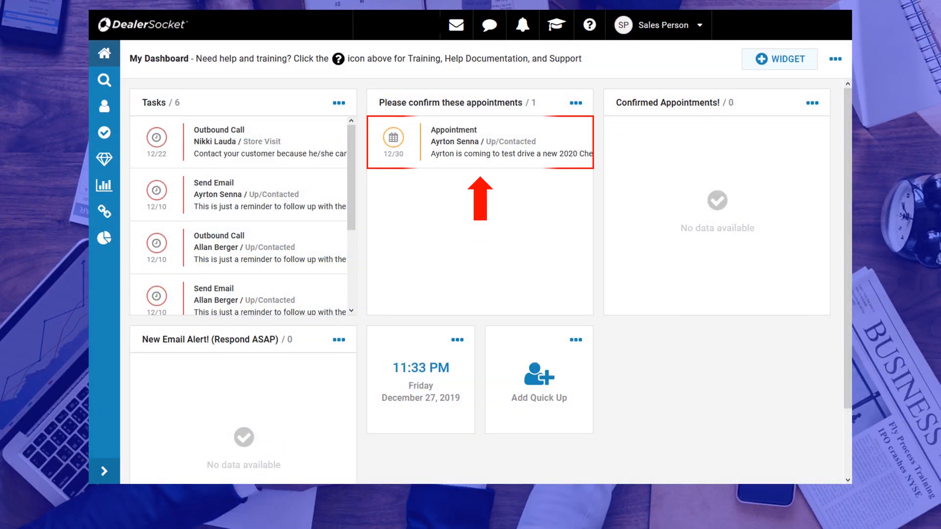
# Confirm Ayrton Senna's pending 12/30 appointment from the dashboard list.
pyautogui.click(481, 142)
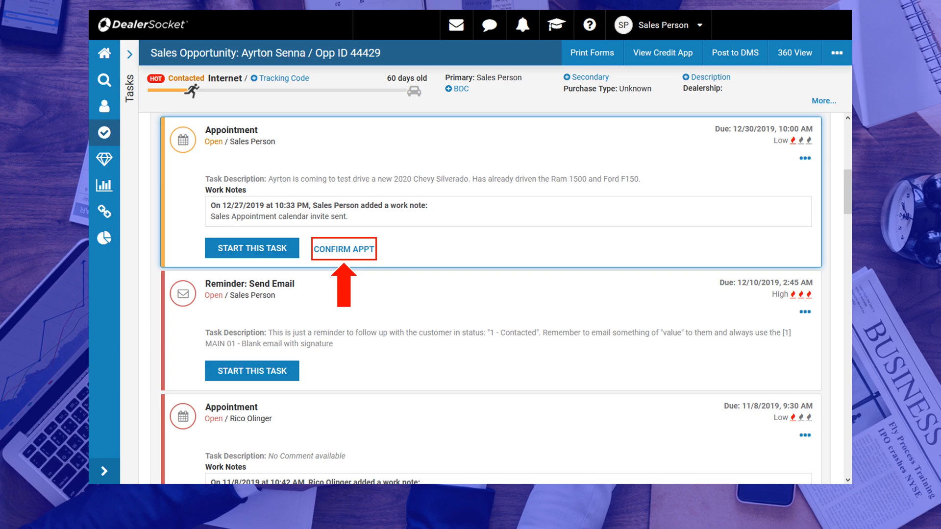
pyautogui.click(343, 248)
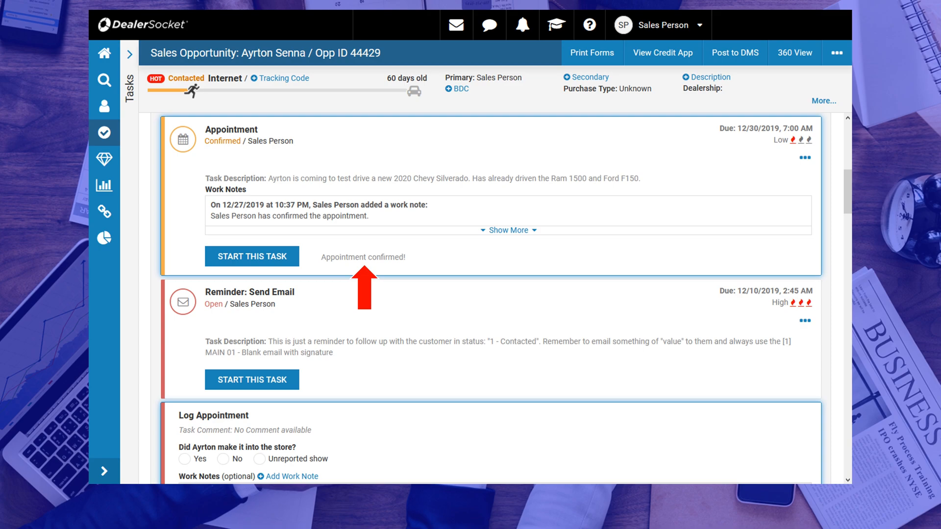
# Return to the dashboard and open Ayrton's appointment from Confirmed Appointments.
pyautogui.click(104, 53)
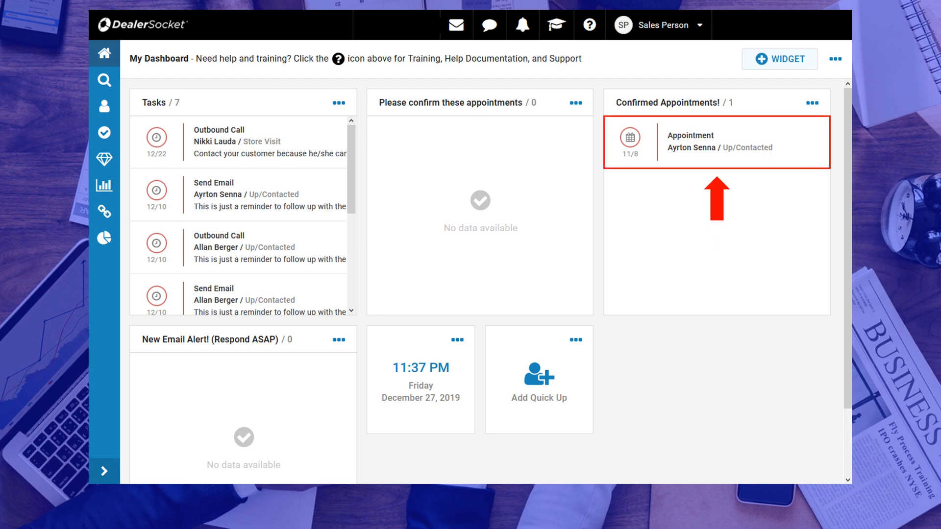
pyautogui.click(691, 143)
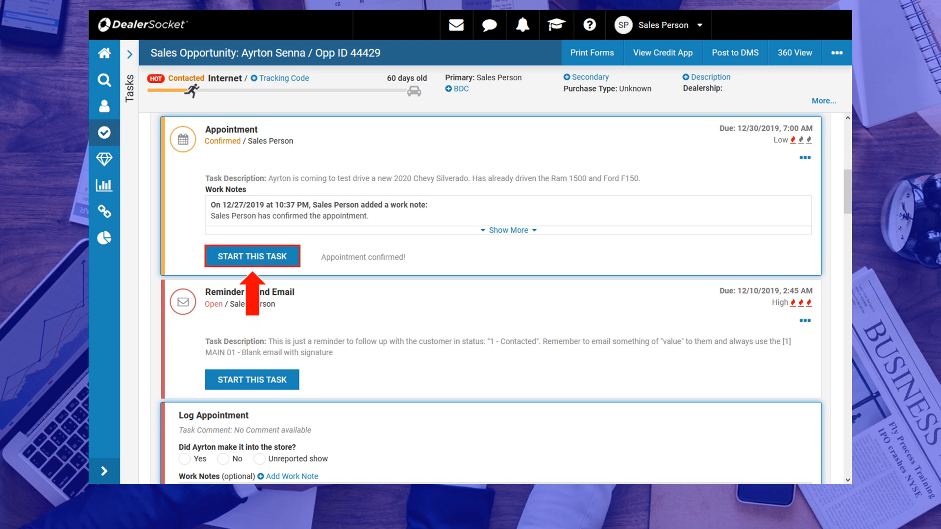
# Start the confirmed appointment task to open the Log Appointment form.
pyautogui.click(252, 256)
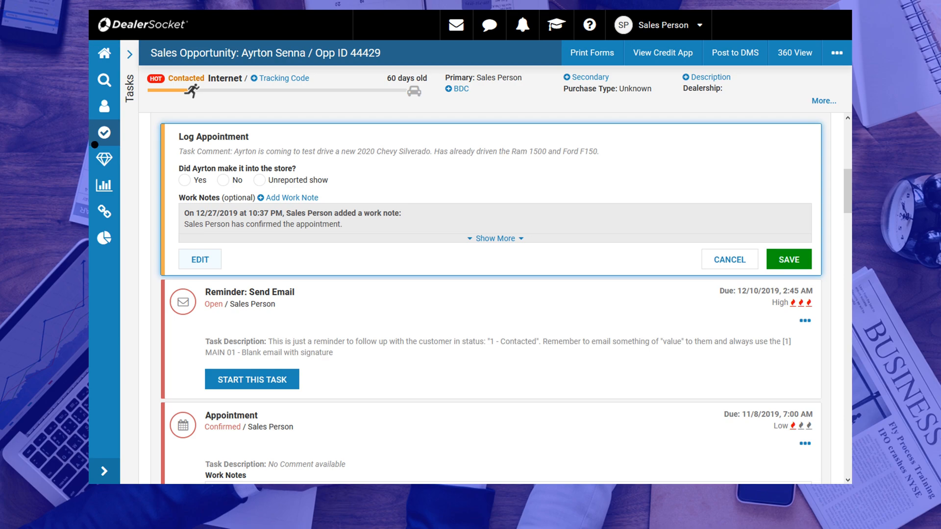
# Log the store visit as Yes, with Demoed vehicle, Completed write-up and Sent to F&I ticked.
pyautogui.click(185, 180)
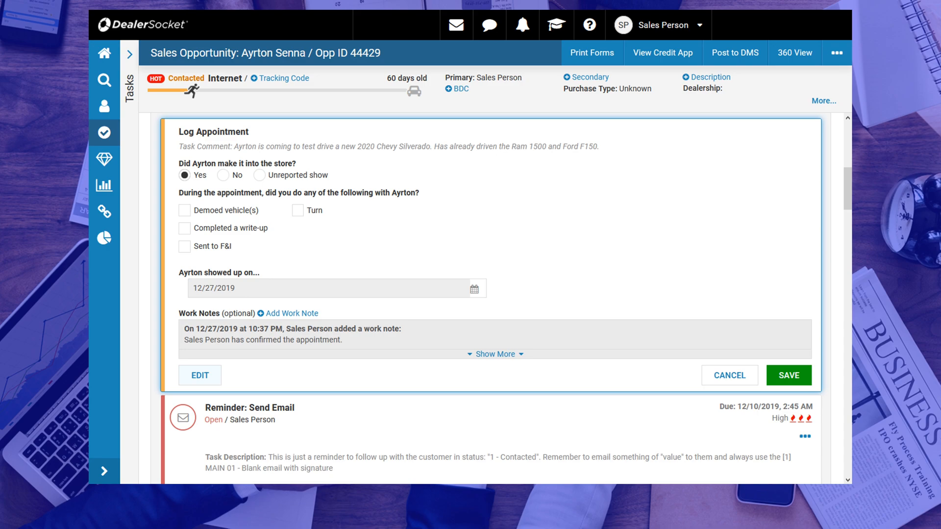
pyautogui.click(185, 210)
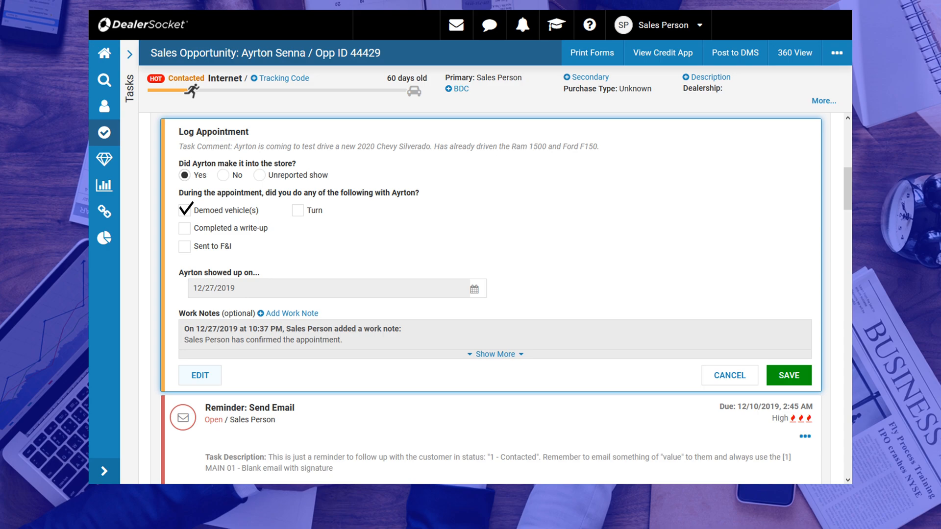
pyautogui.click(185, 228)
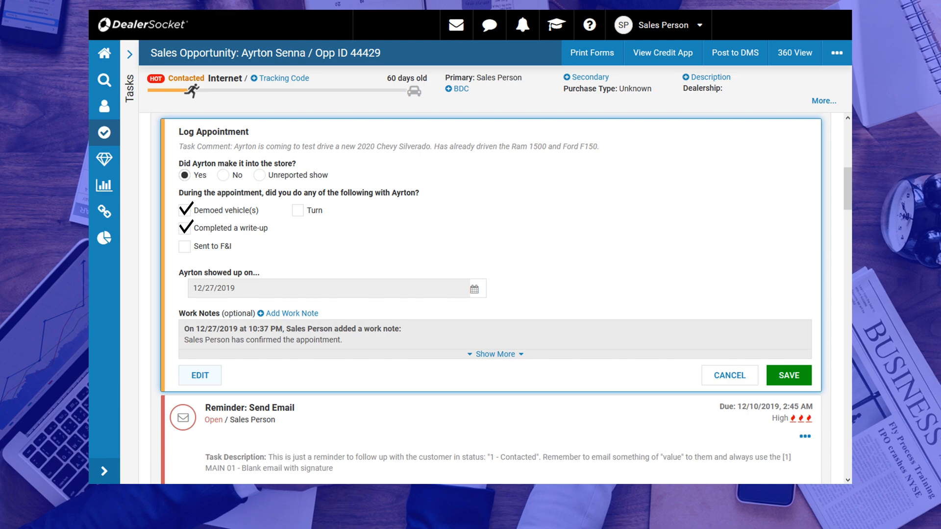
pyautogui.click(185, 247)
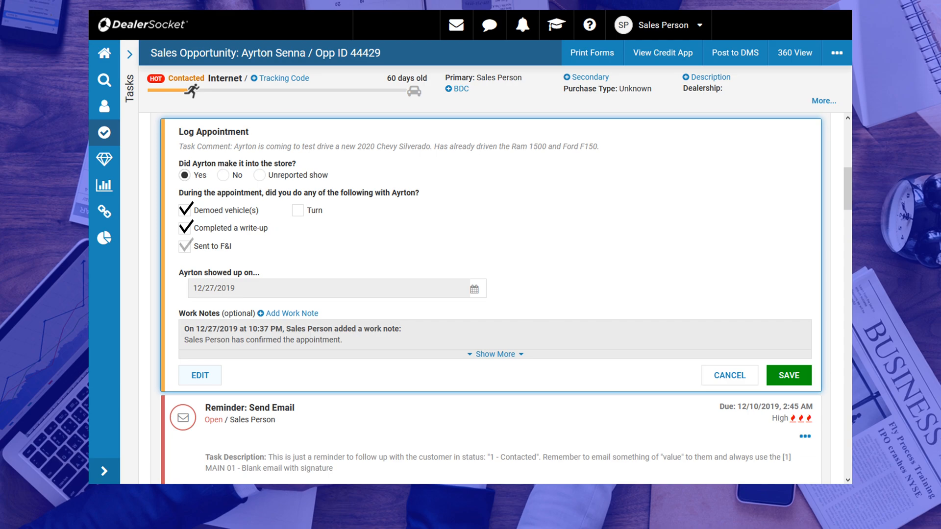
pyautogui.click(185, 246)
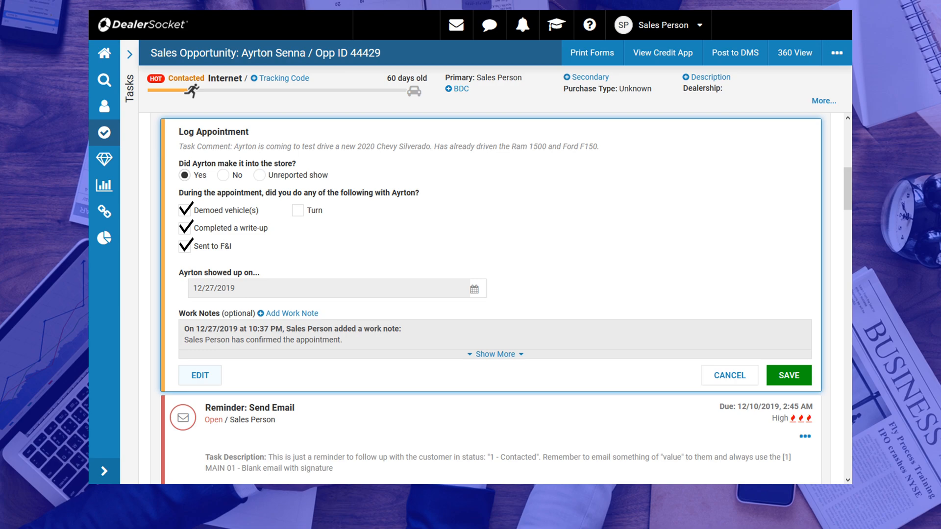
pyautogui.click(186, 246)
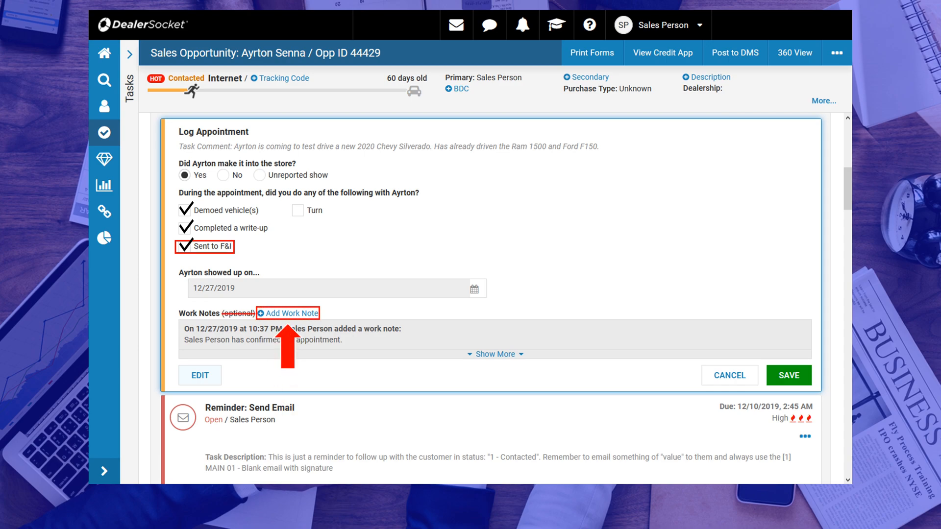
# Save the log with note 'Ayrton loved the test drive. Is coming back with his wife tomorrow to pick colors.'.
pyautogui.click(292, 314)
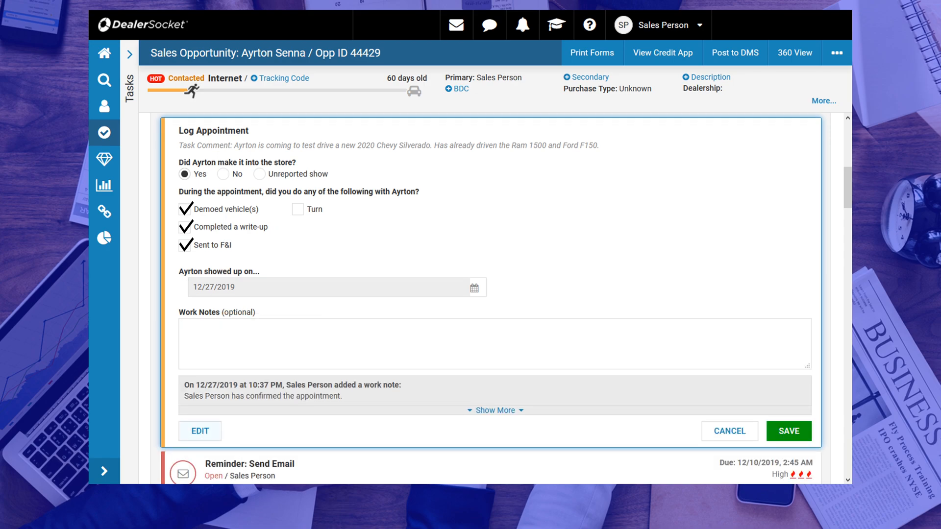
pyautogui.write('Ayrton loved the test drive. Is coming back with his wife tomorrow to pick colors.')
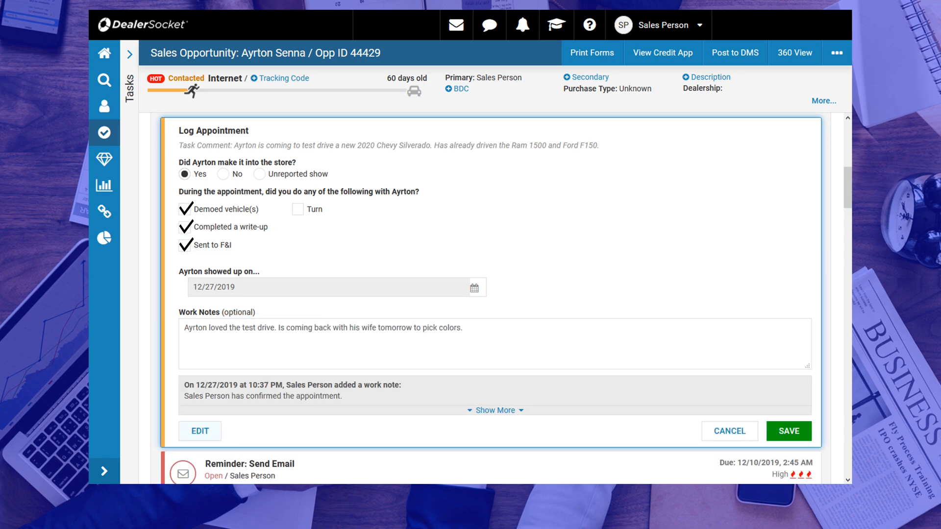
pyautogui.click(788, 431)
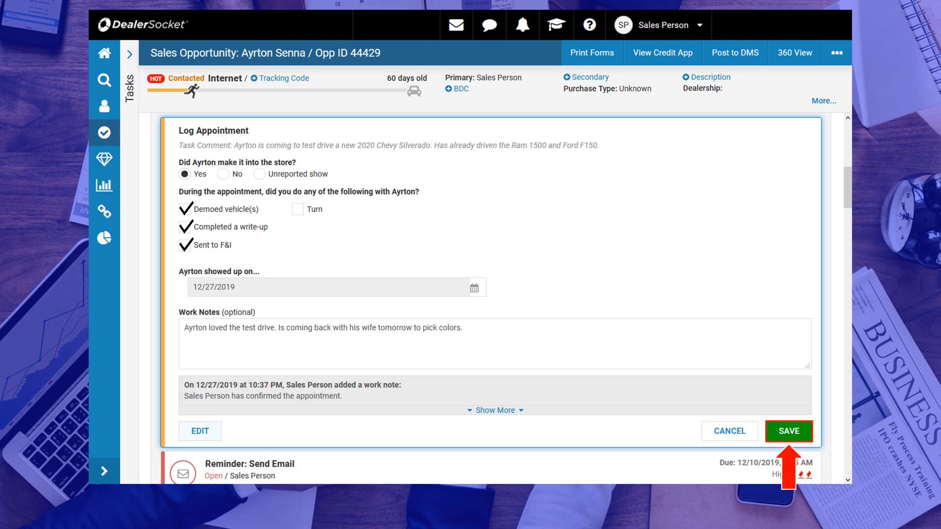
pyautogui.click(788, 431)
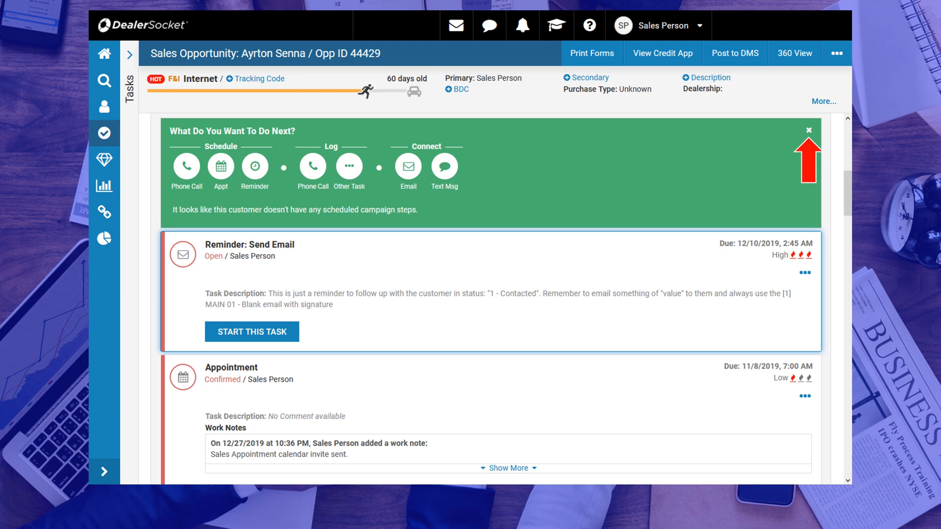
# Dismiss the next-step suggestions and return to the home dashboard.
pyautogui.click(808, 130)
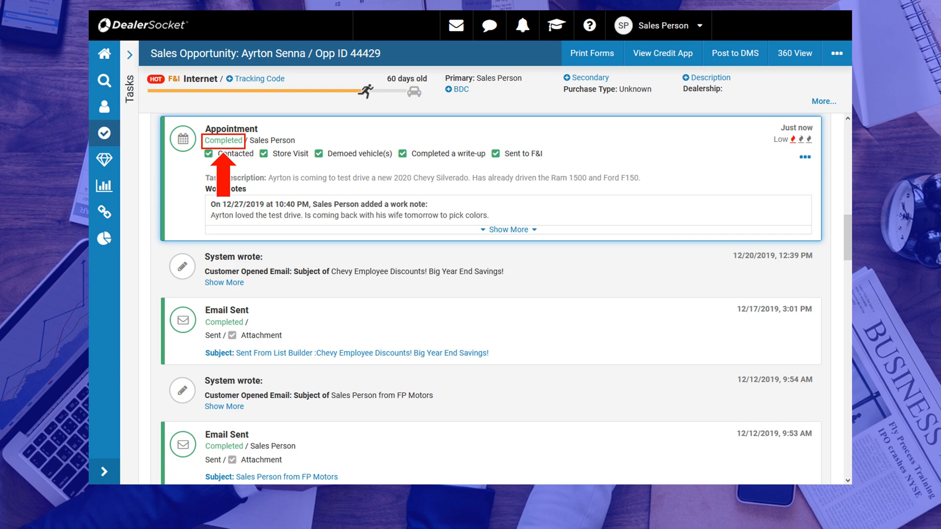
pyautogui.click(104, 54)
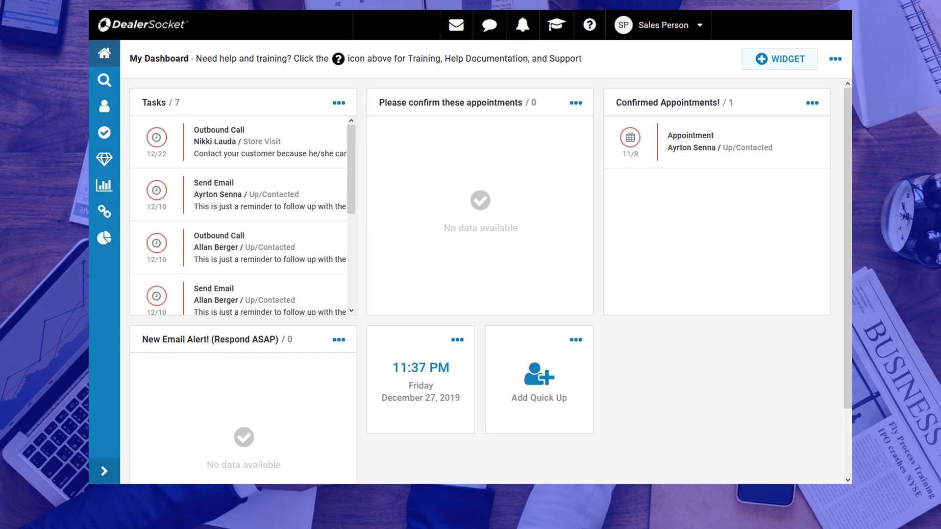